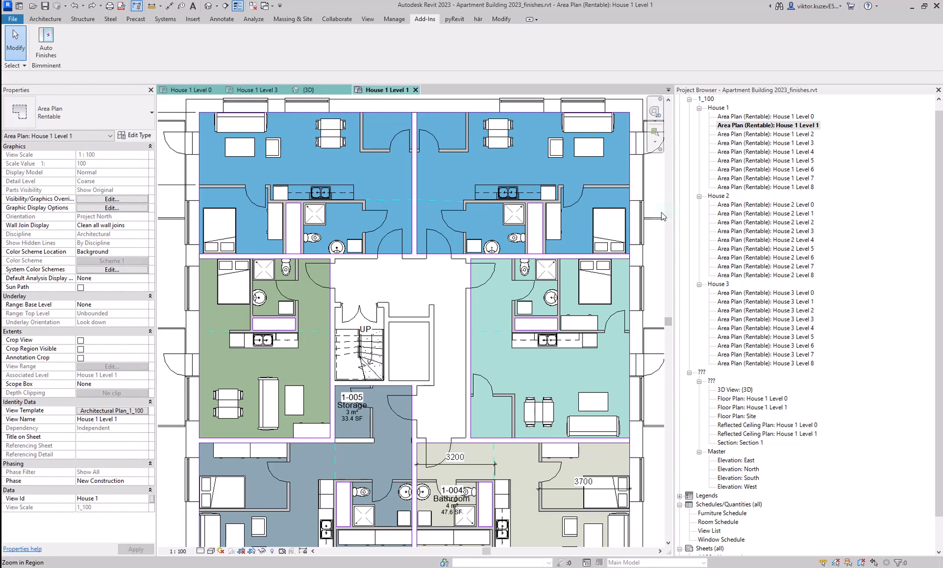
mouse_move(427, 19)
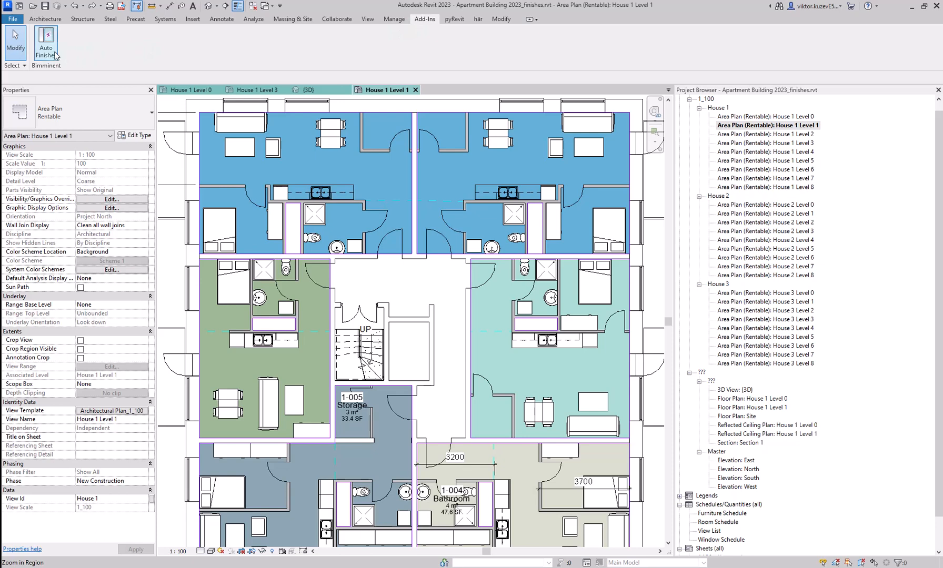
Launch Auto Finishes from the Add-Ins tab and scroll through its room list
left_click(44, 44)
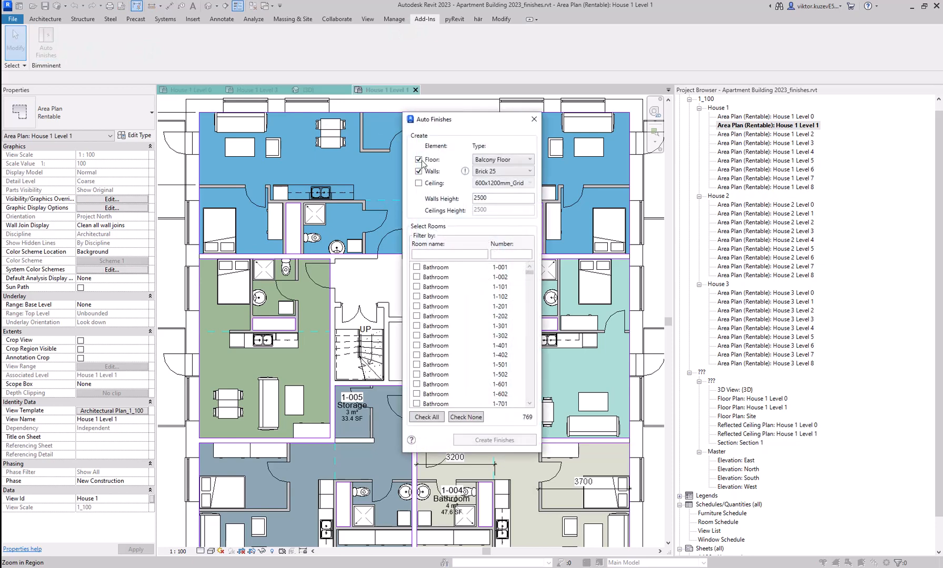
scroll("down", 3)
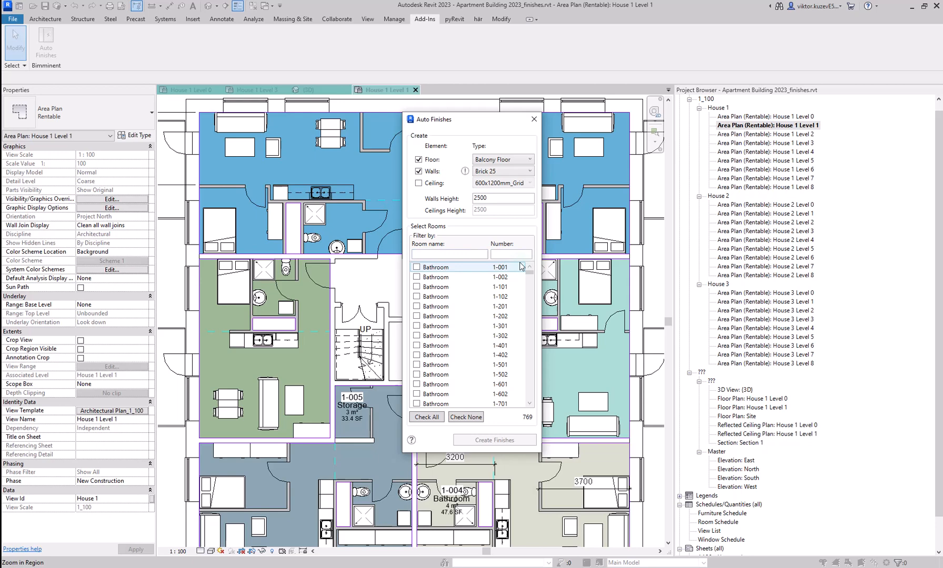
scroll("down", 3)
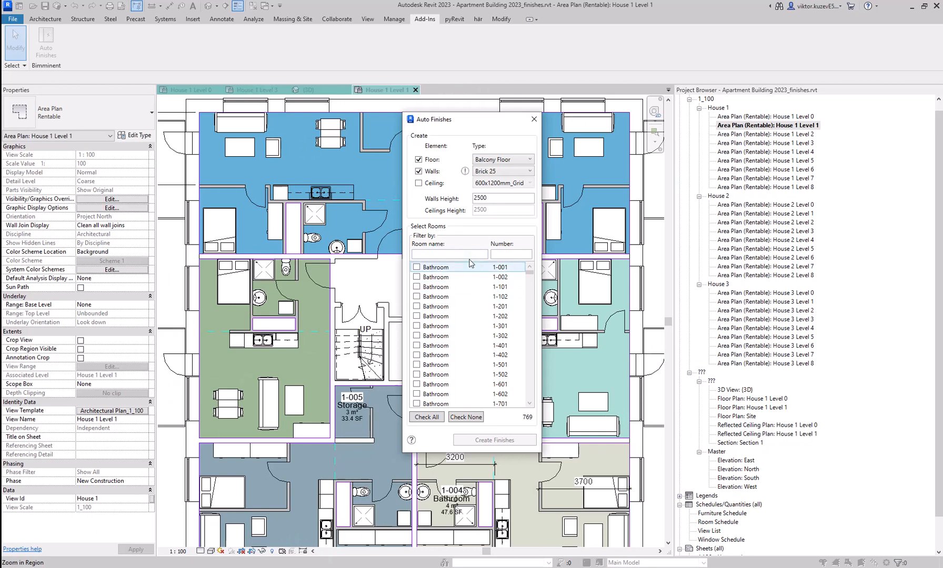
Filter rooms by name 'bat' and number '1-', then check all 64 bathrooms including 1-402
type("bathroom")
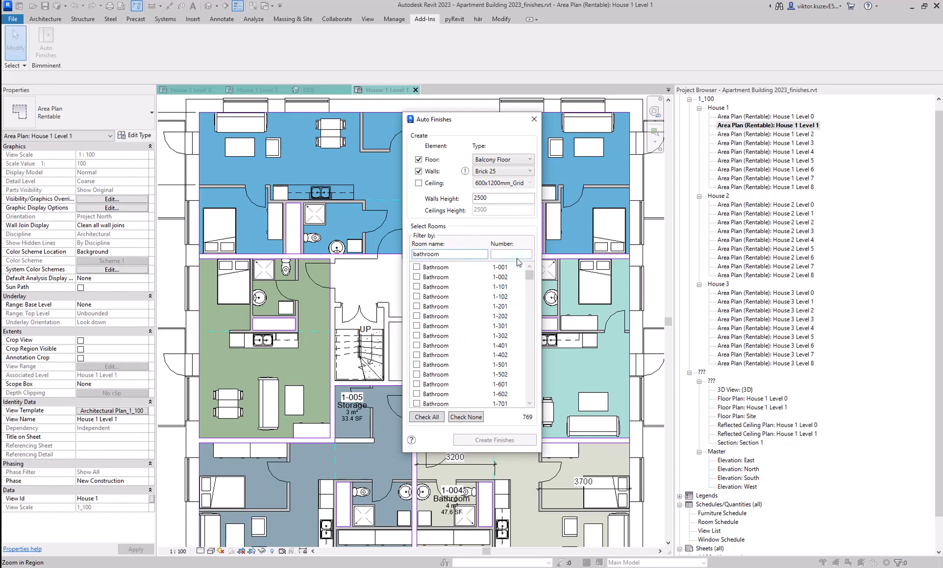
type("1")
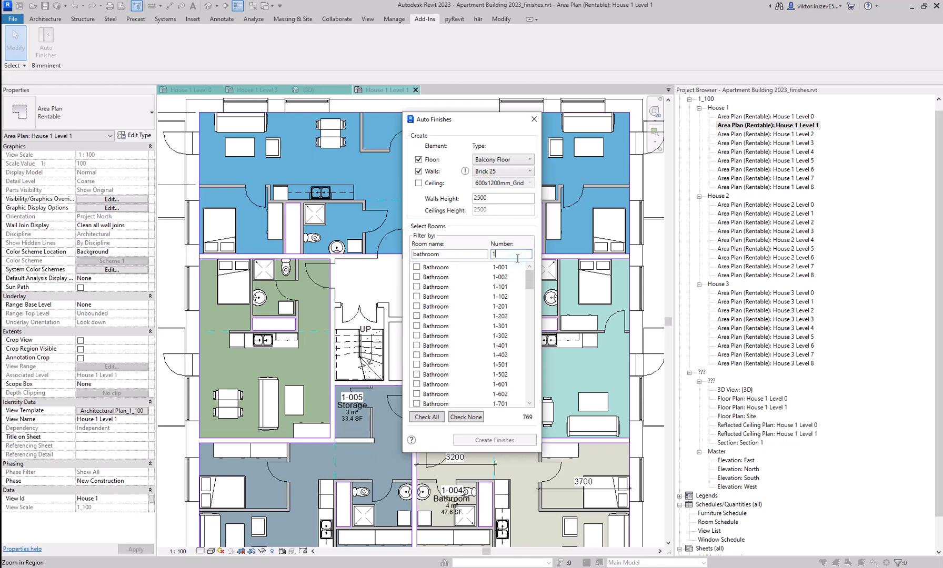
type("-")
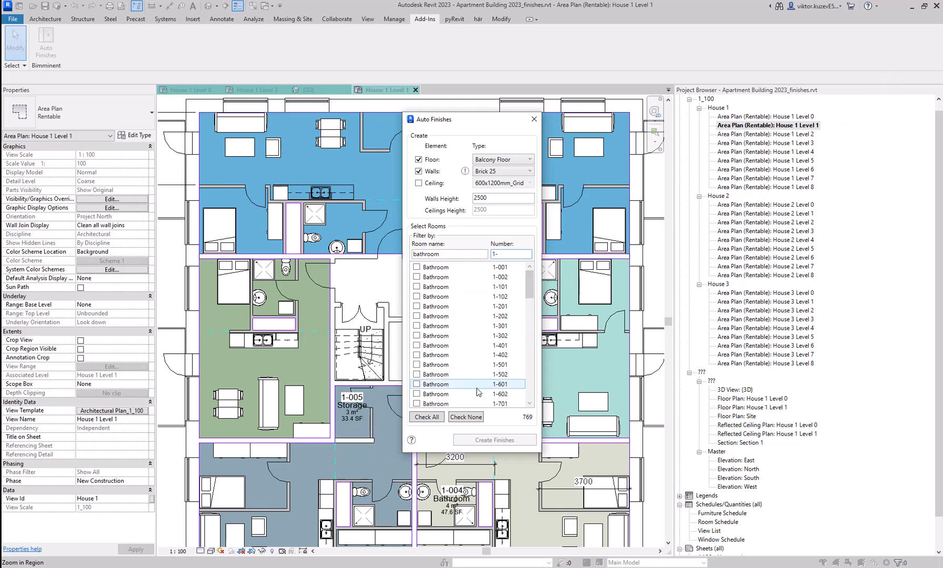
left_click(426, 417)
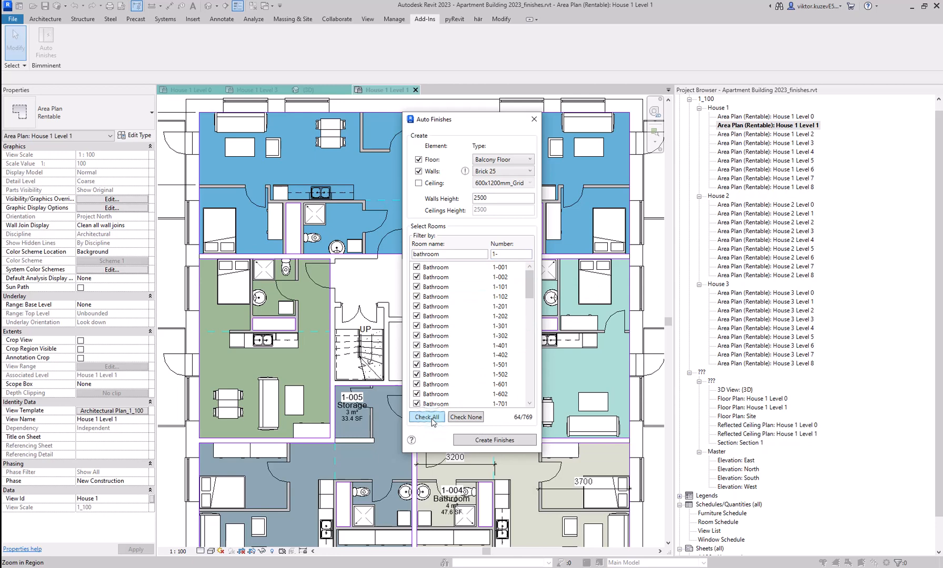
left_click(417, 355)
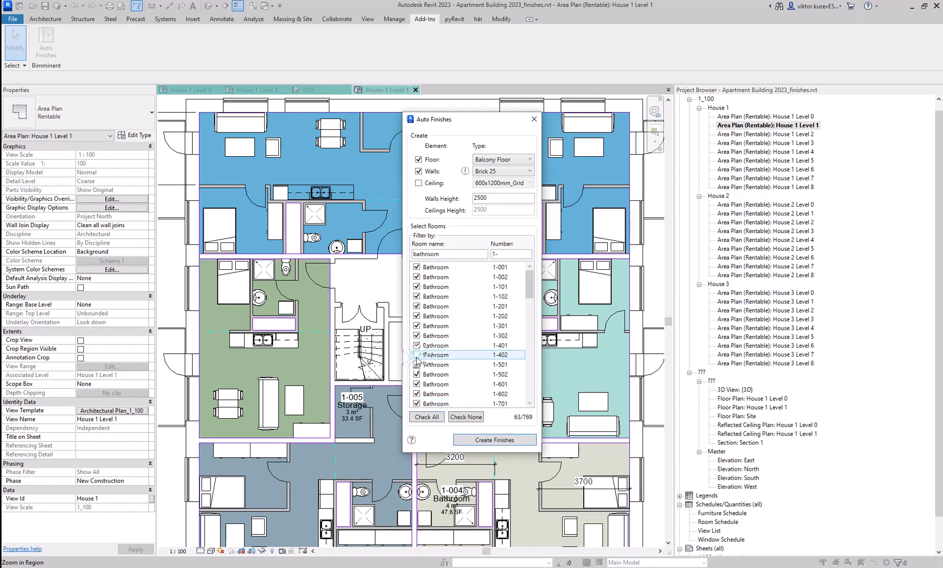
left_click(417, 355)
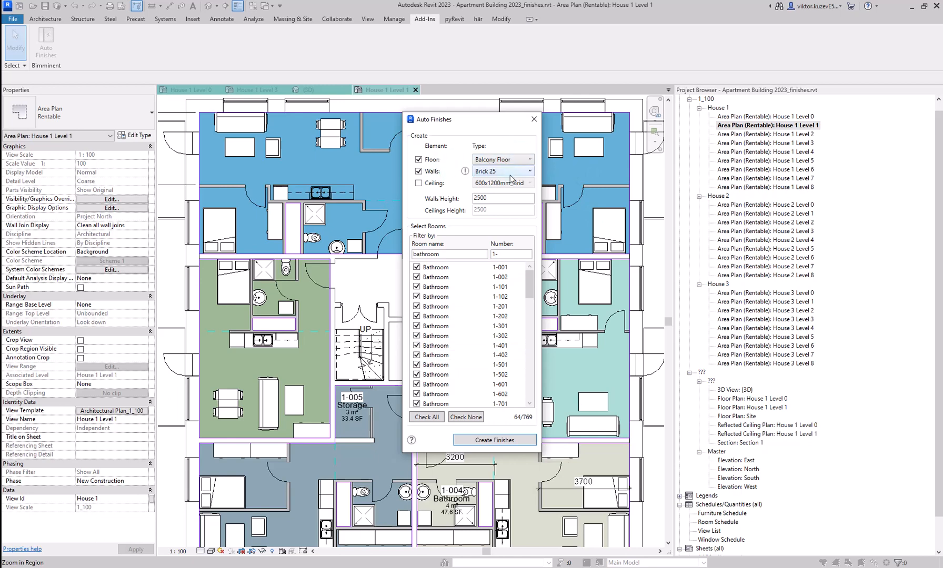
Choose Tiles as the wall finish and enable a 600x600mm_Grid ceiling finish
left_click(530, 159)
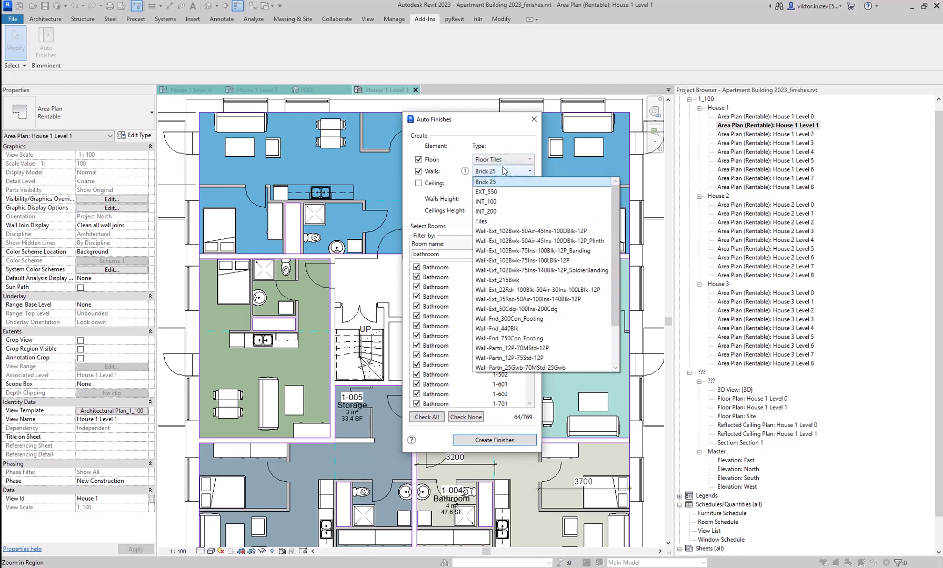
mouse_move(499, 221)
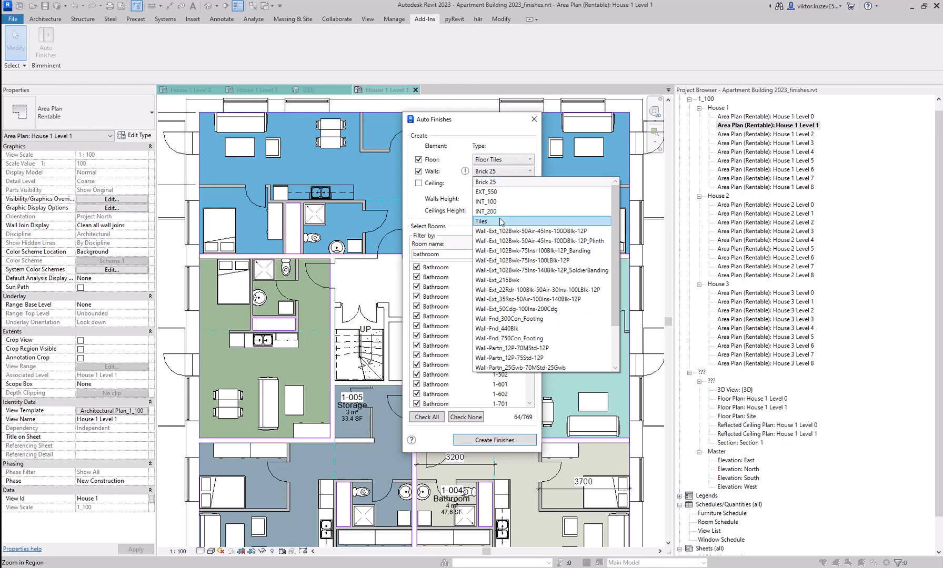
left_click(481, 221)
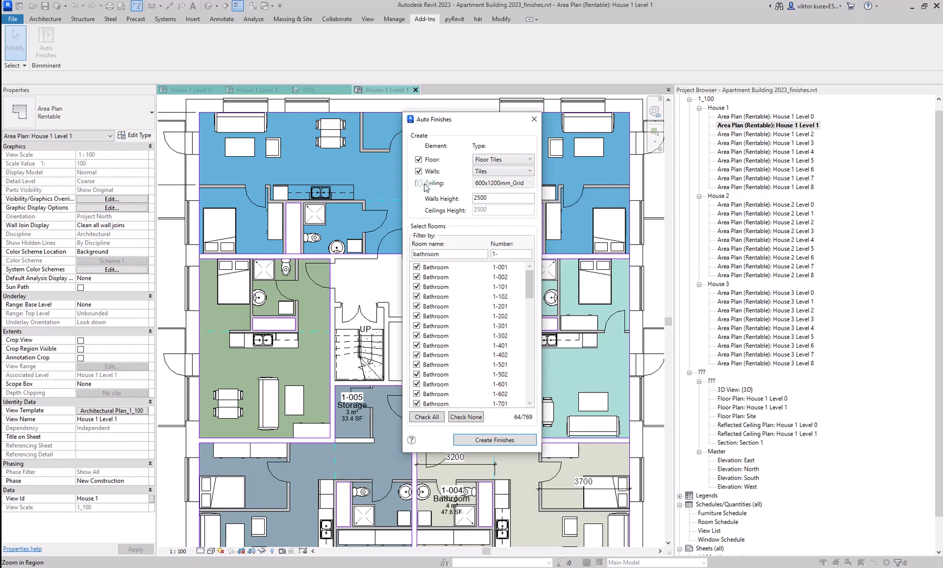
left_click(419, 183)
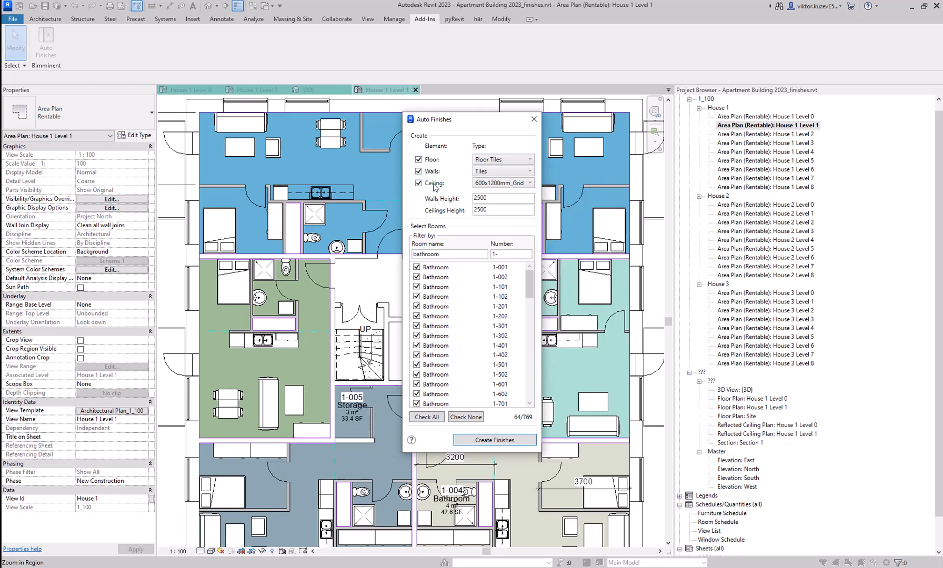
left_click(529, 183)
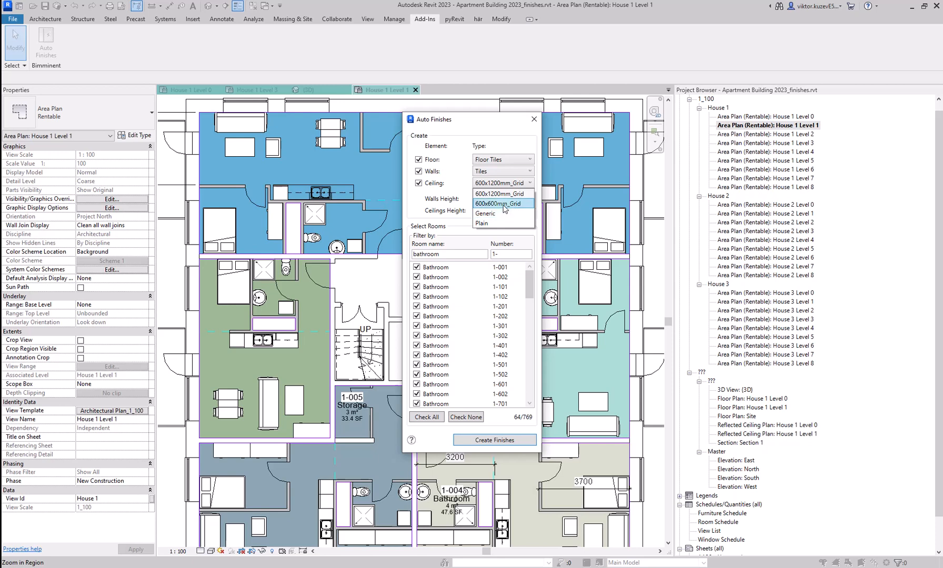
left_click(500, 204)
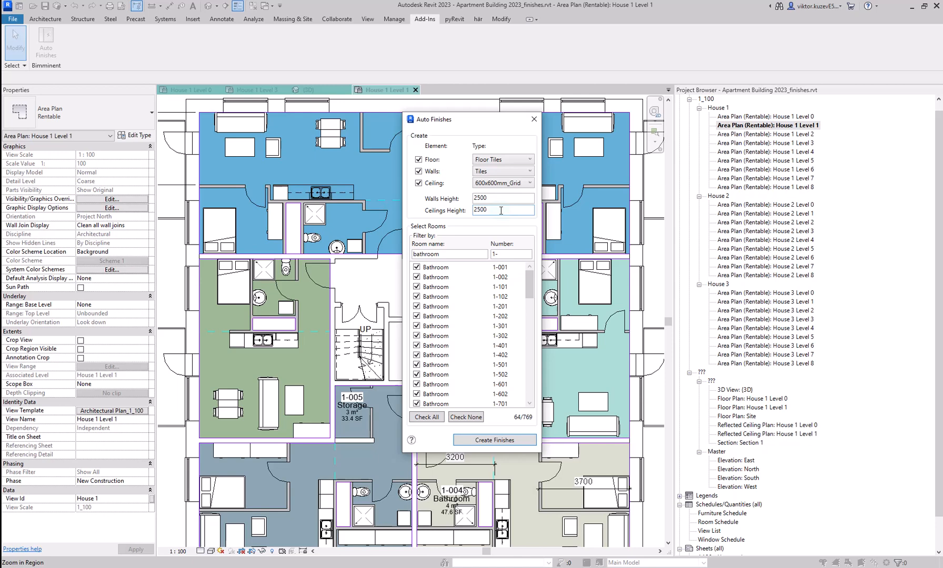
mouse_move(493, 233)
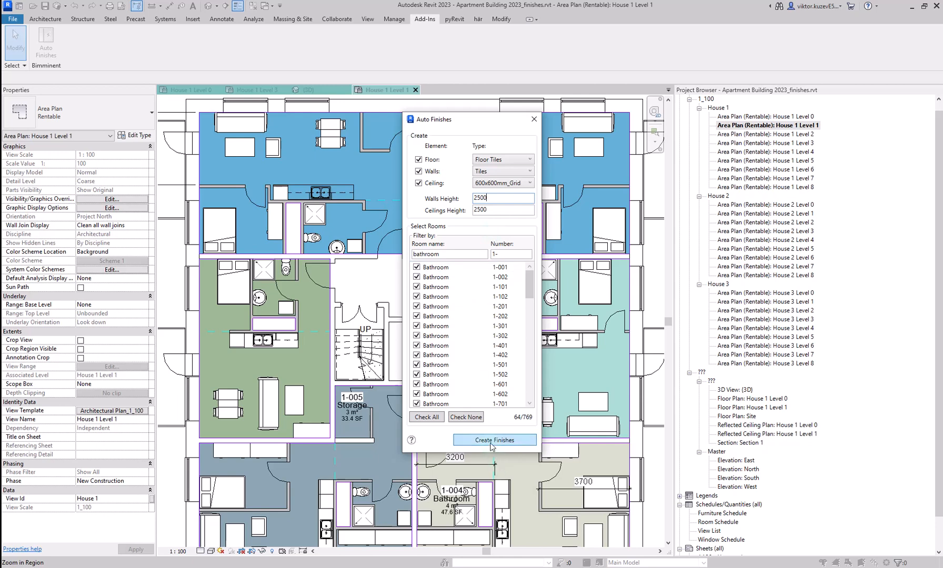
Generate the finishes for the 64 bathrooms and dismiss the summary report
left_click(495, 440)
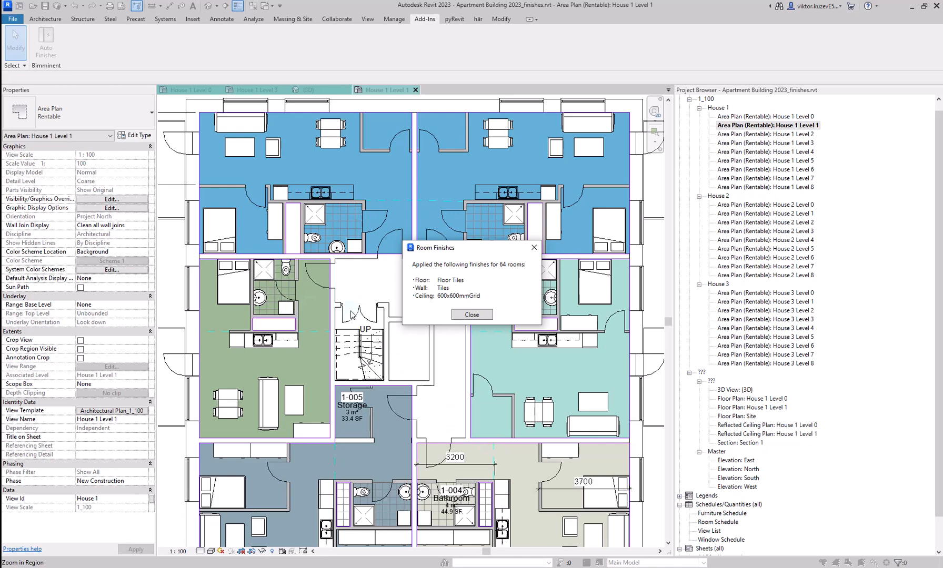
mouse_move(448, 274)
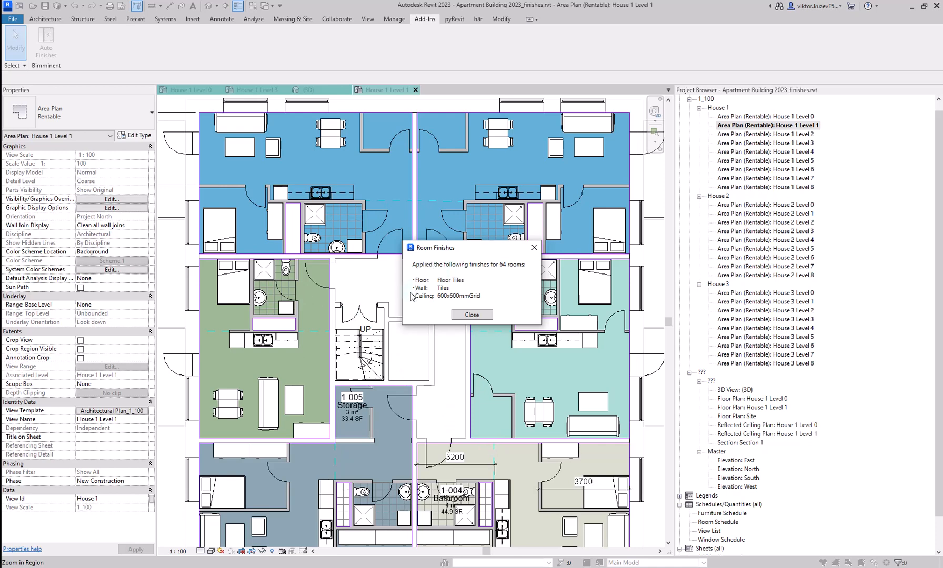
mouse_move(518, 276)
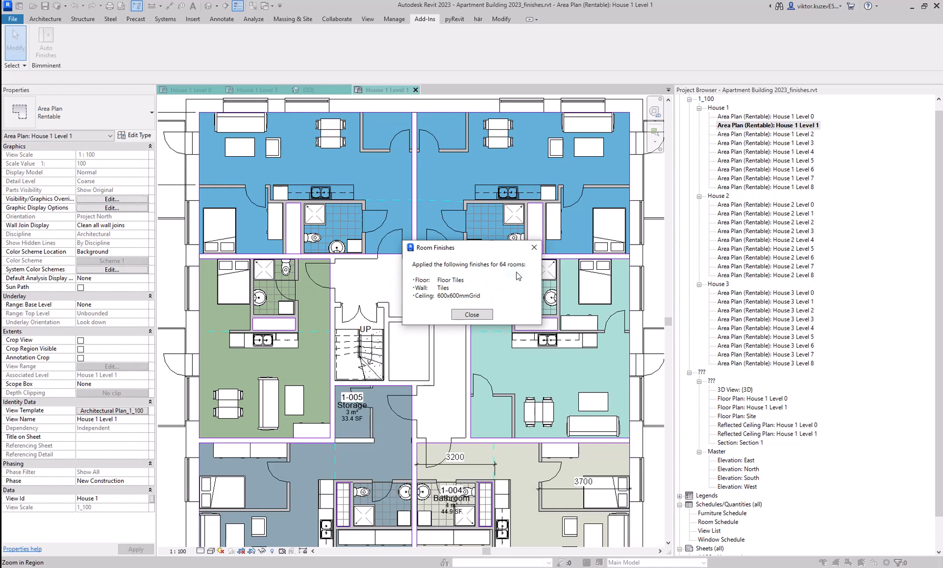
left_click(472, 314)
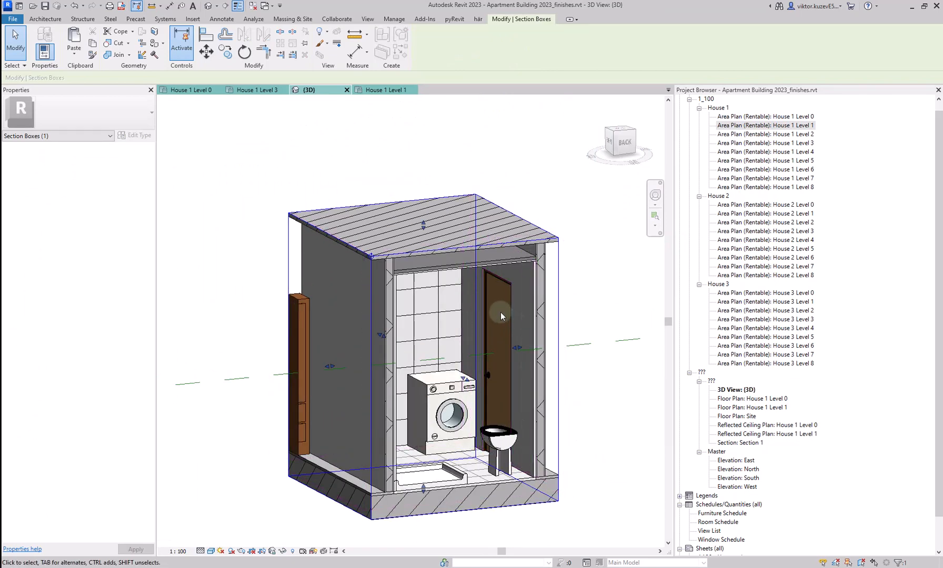
Select the generated ceiling and tiled wall in 3D to verify their types
left_click(500, 316)
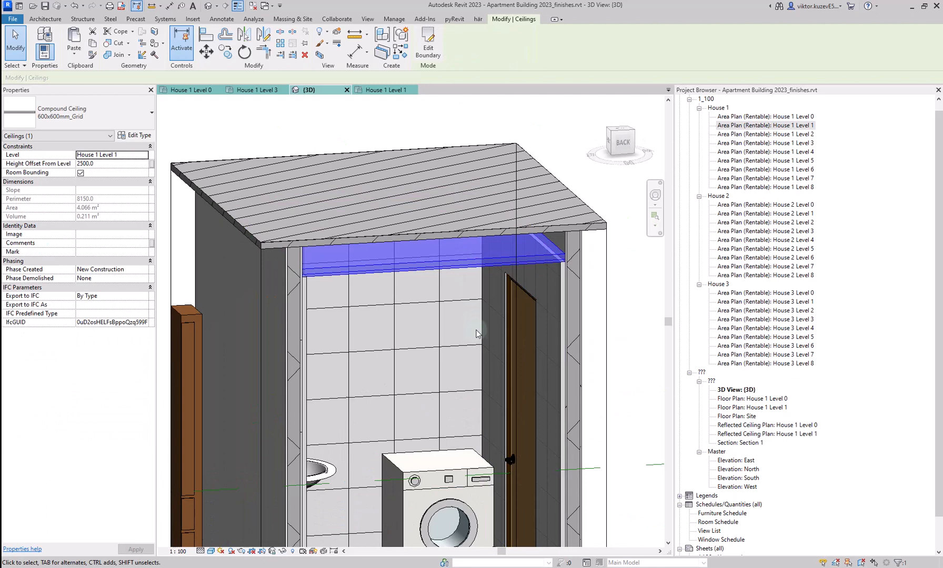
left_click(551, 358)
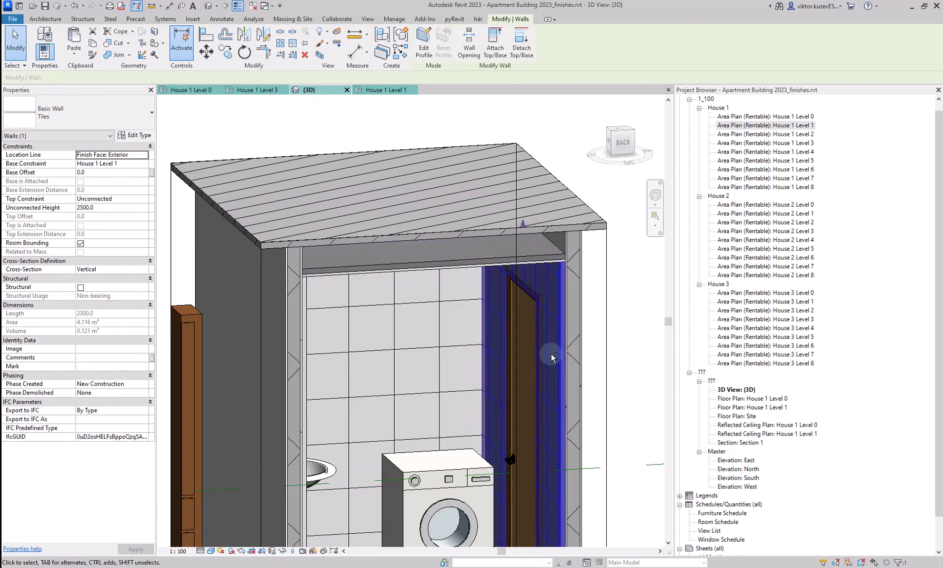
left_click_drag(551, 357, 511, 419)
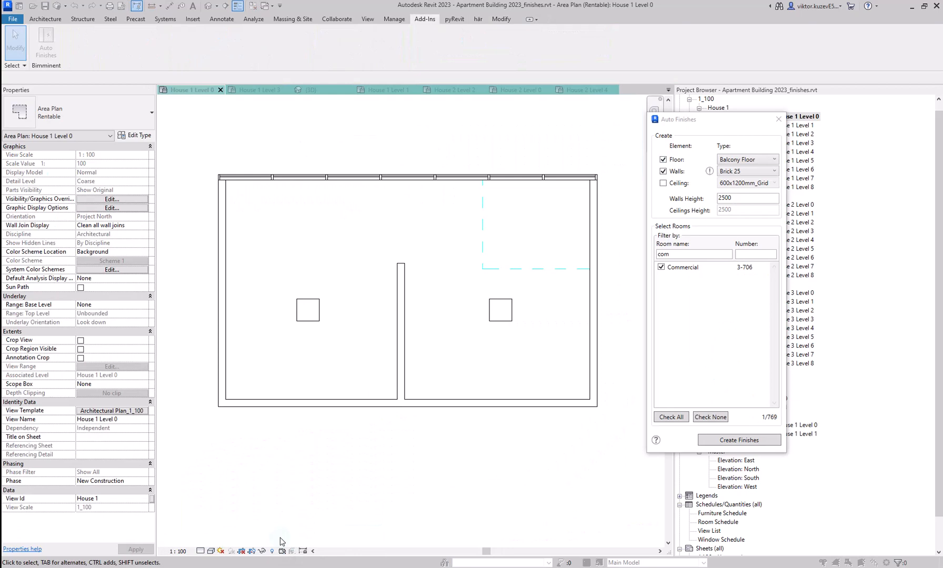
mouse_move(713, 439)
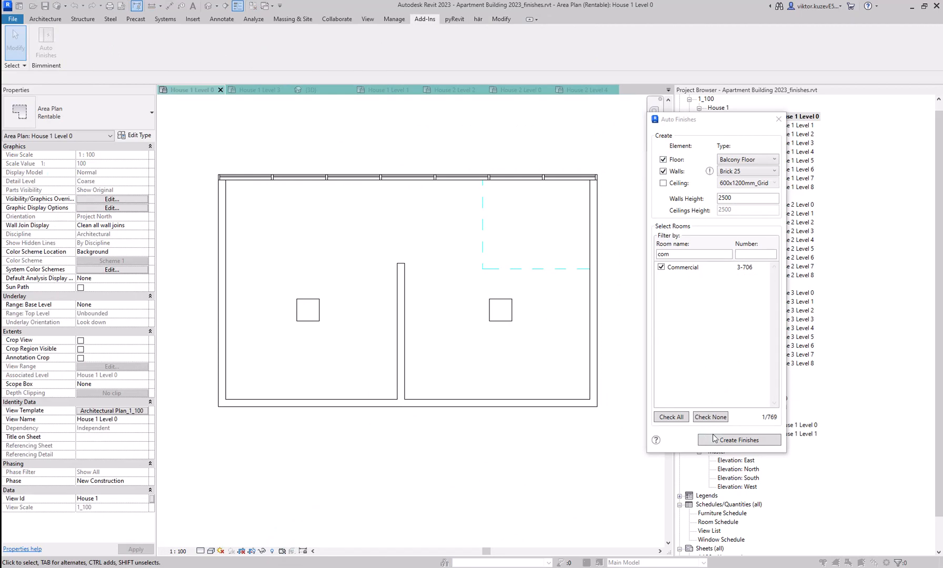
mouse_move(446, 409)
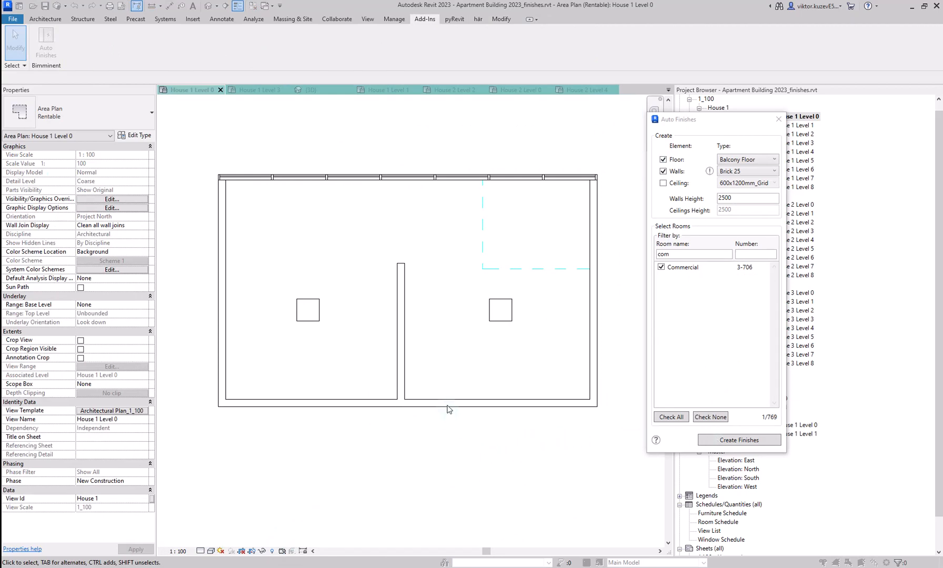
mouse_move(315, 307)
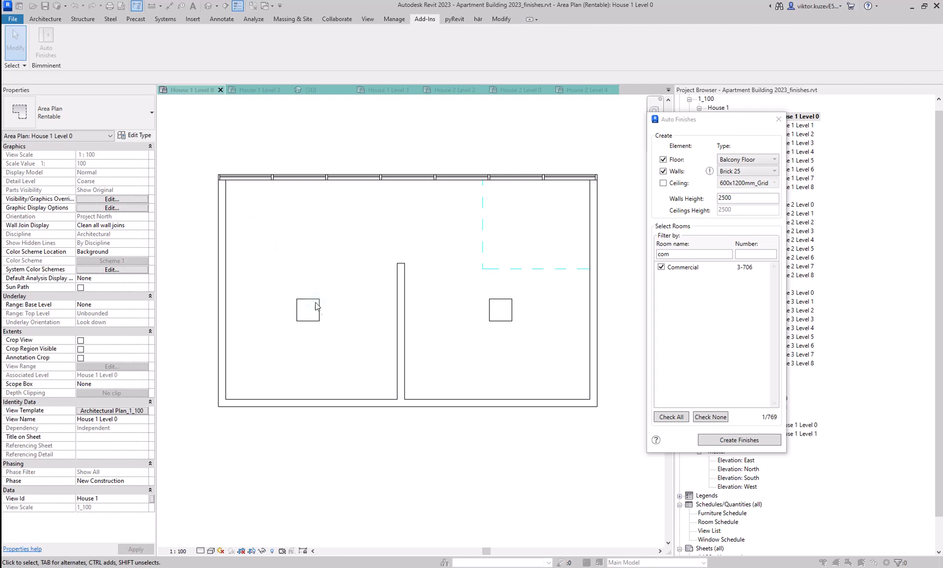
mouse_move(330, 303)
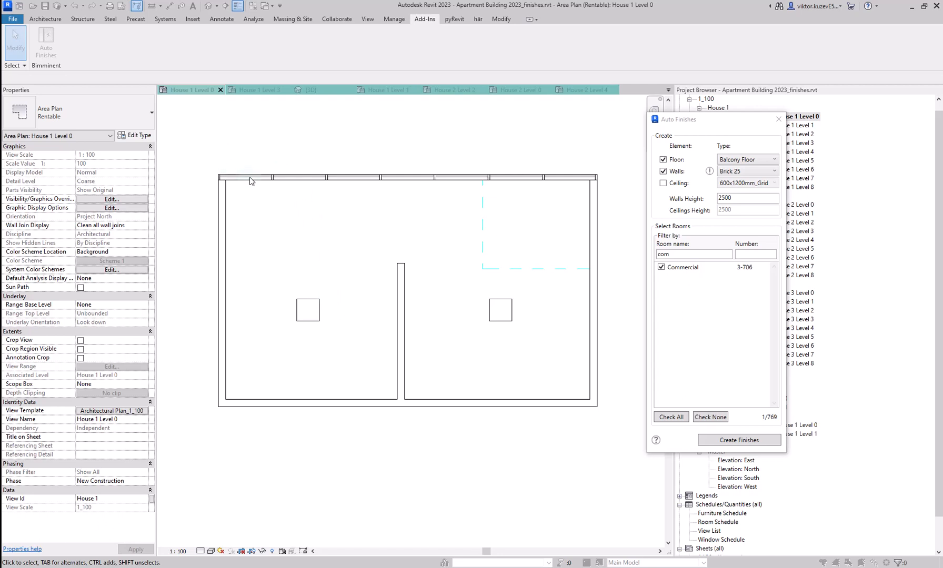
mouse_move(482, 220)
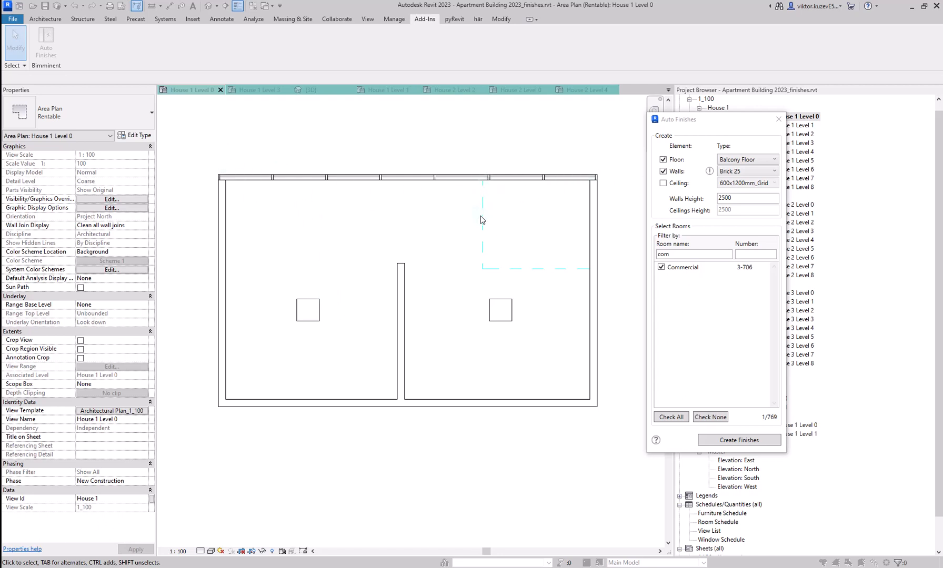
mouse_move(813, 263)
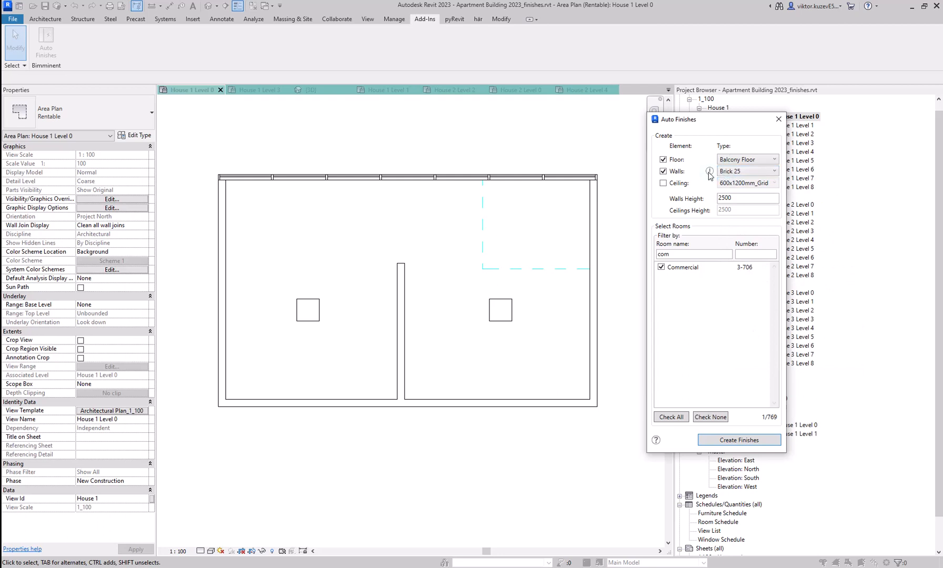
mouse_move(709, 173)
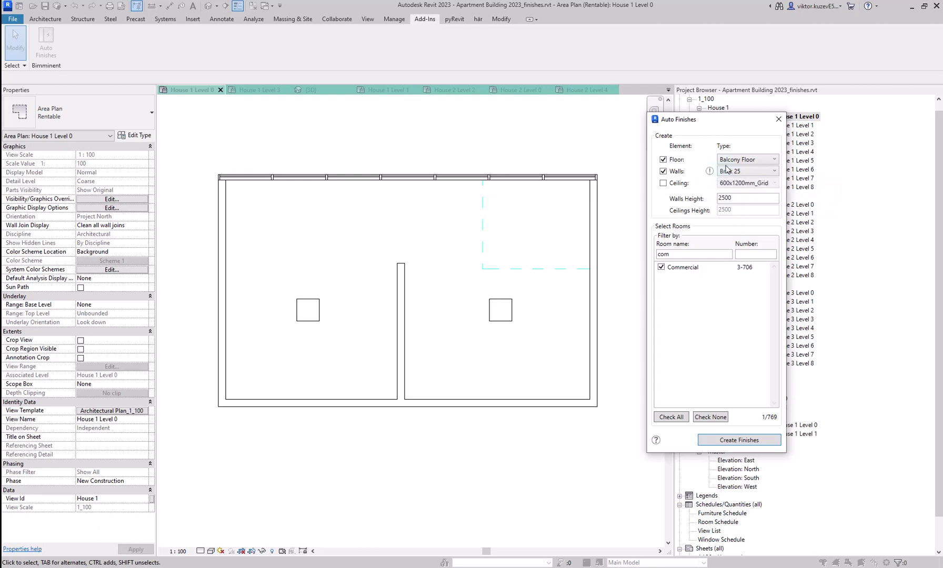
Create the Floor Tiles and Brick 25 wall finishes for the Commercial room
left_click(747, 159)
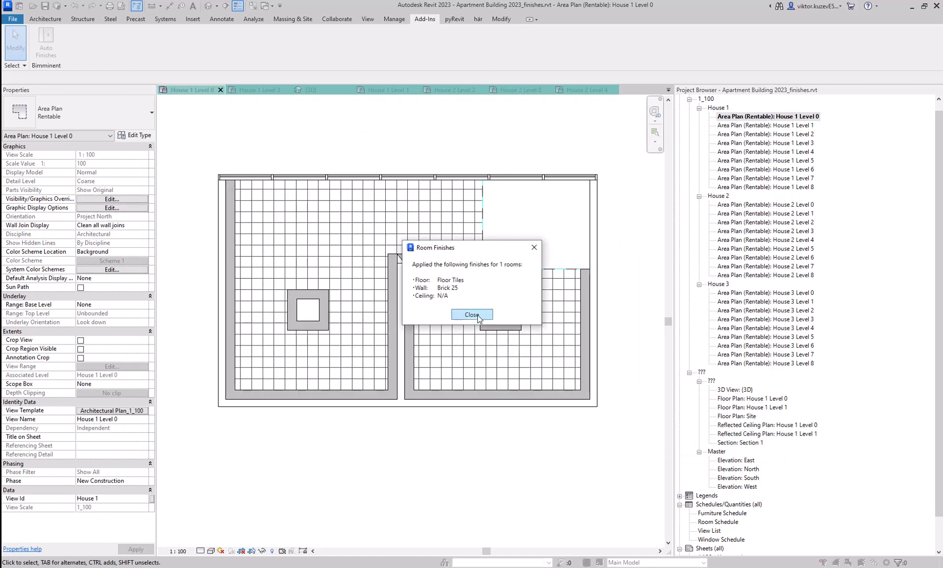
Dismiss the report, select the new tiled floor and check the wall finish around the column
left_click(471, 315)
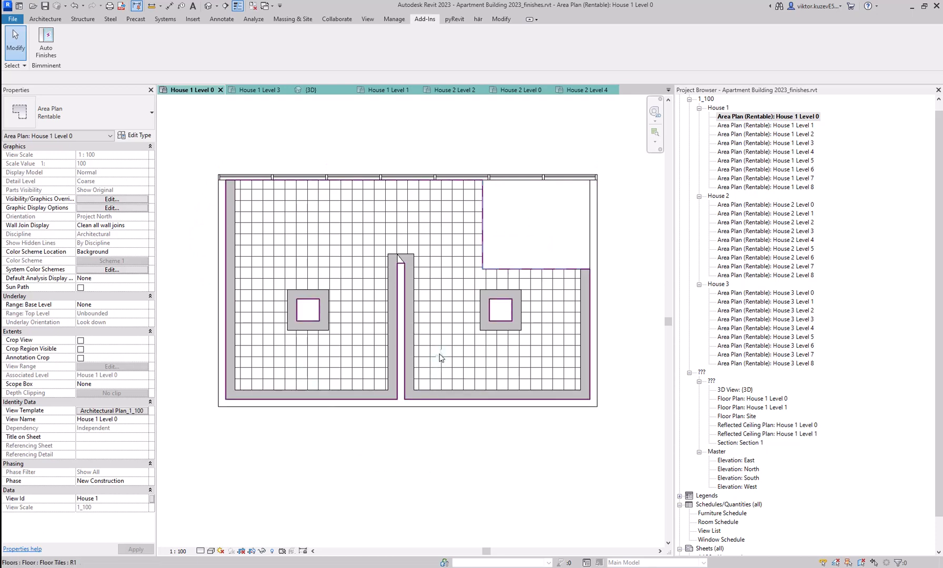
left_click(440, 359)
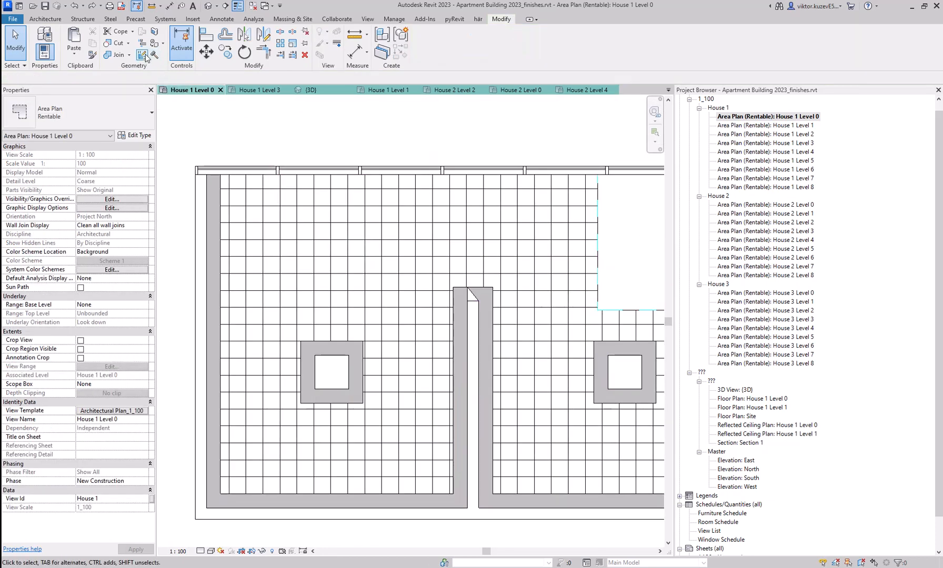
left_click(137, 55)
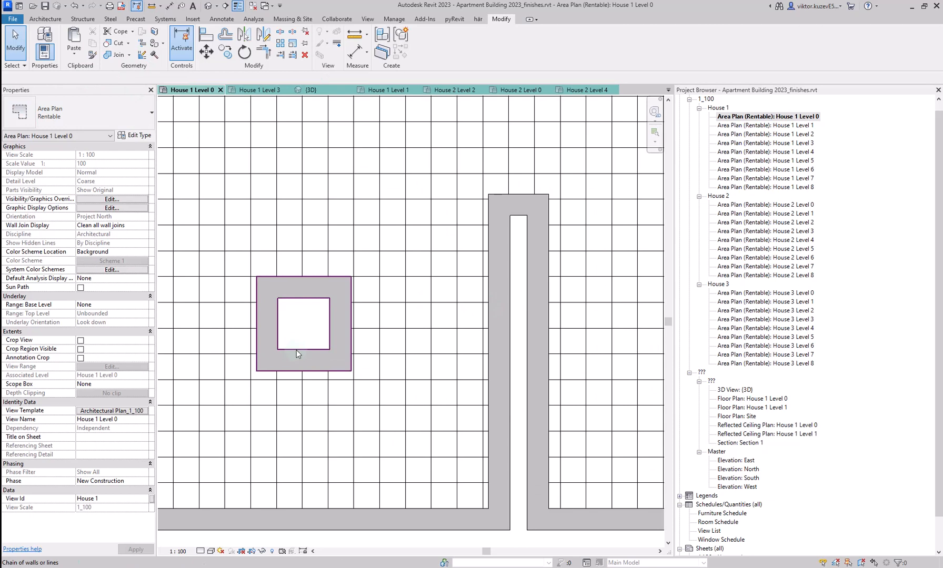
left_click(304, 330)
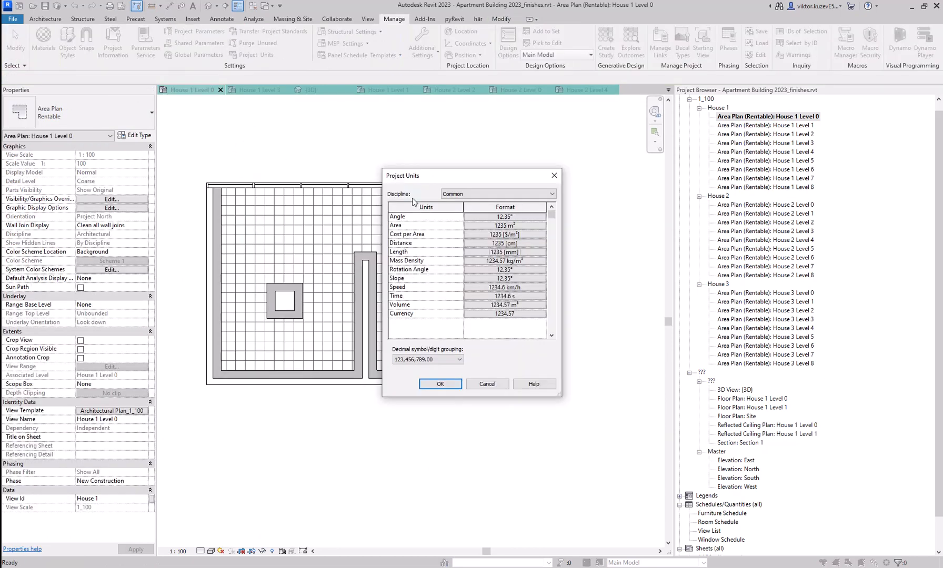
Switch the project length units to feet and fractional inches and confirm
left_click(505, 253)
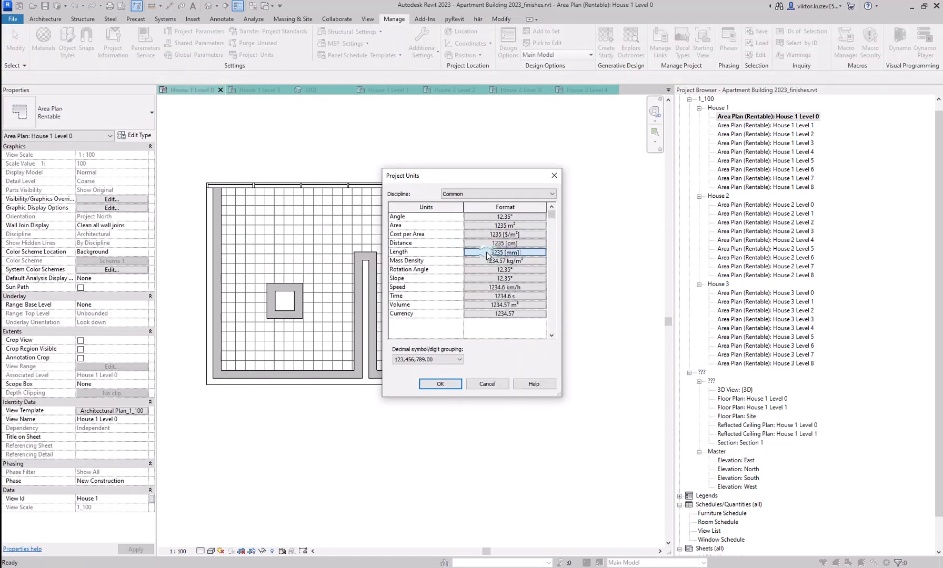
left_click(505, 252)
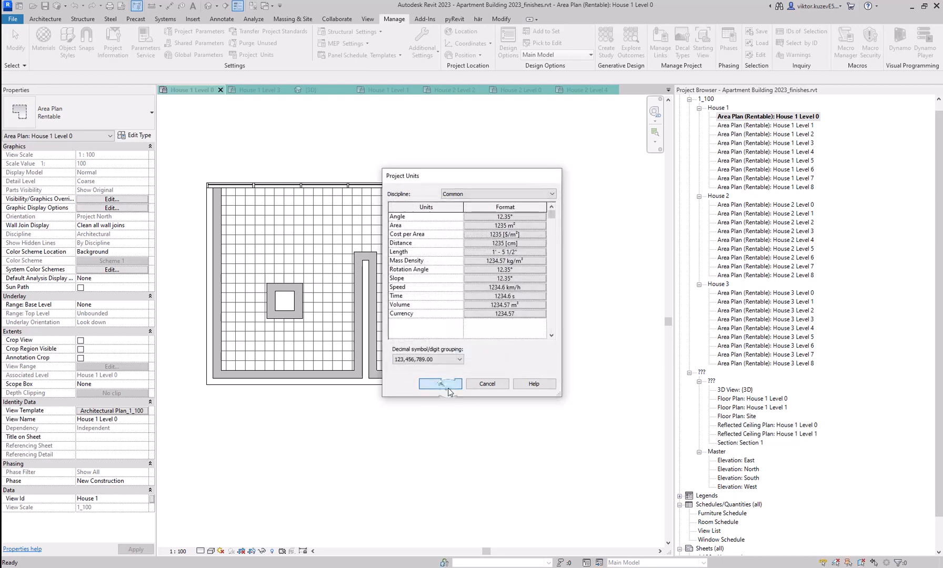
left_click(440, 383)
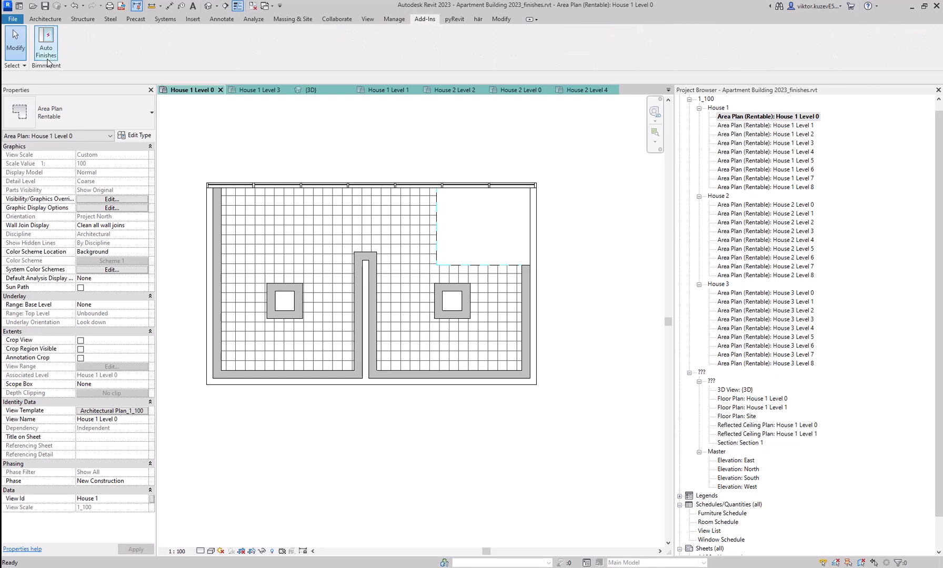
Reopen Auto Finishes and start editing the wall height, now shown as 8' - 2 1/2"
left_click(46, 42)
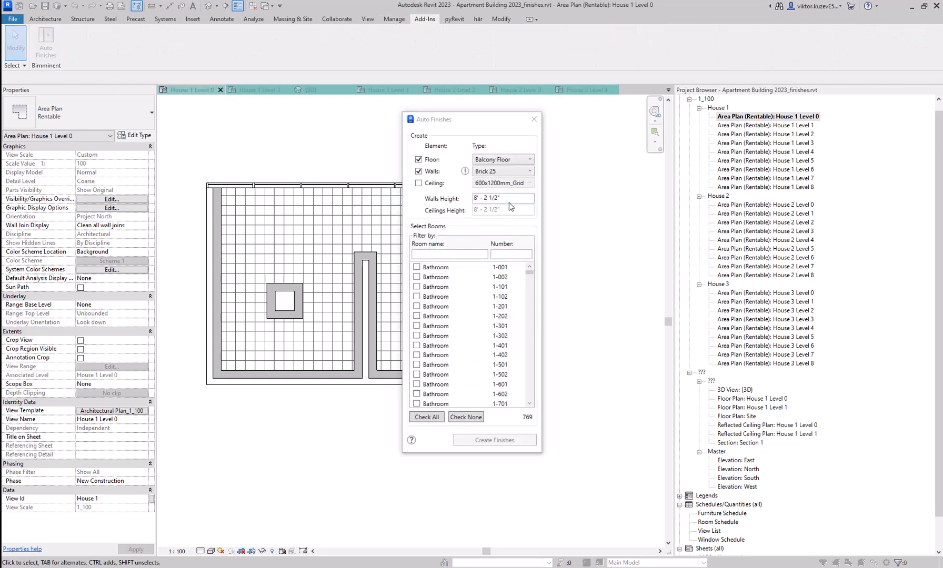
left_click(500, 198)
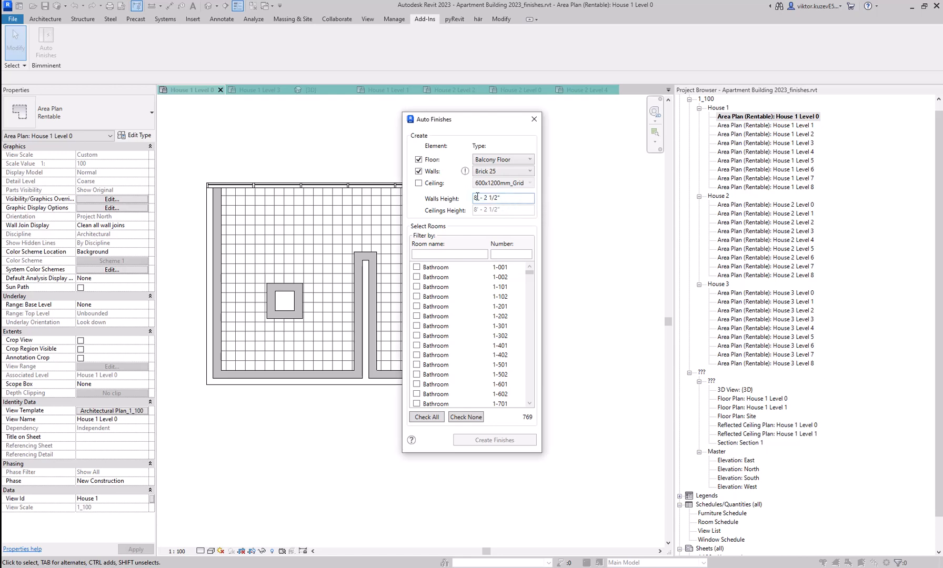